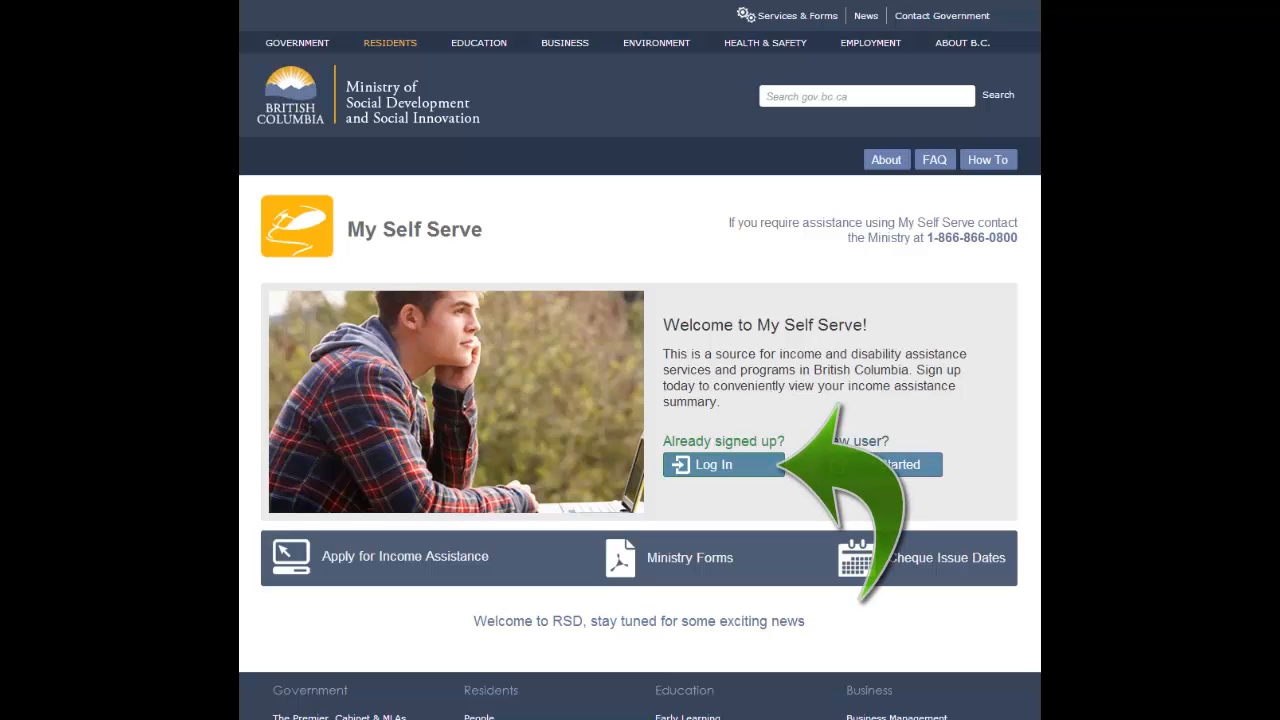
{"action": "left_click", "coordinate": [722, 464]}
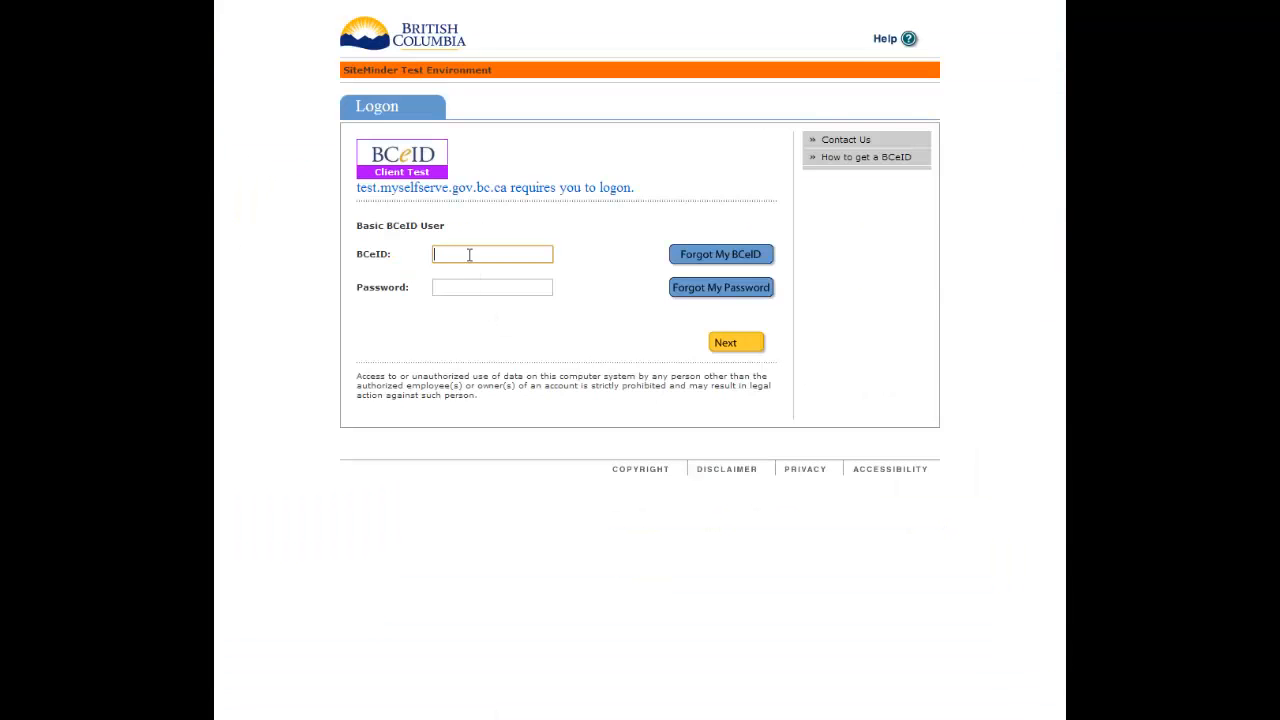
{"action": "type", "text": "aprcprsd"}
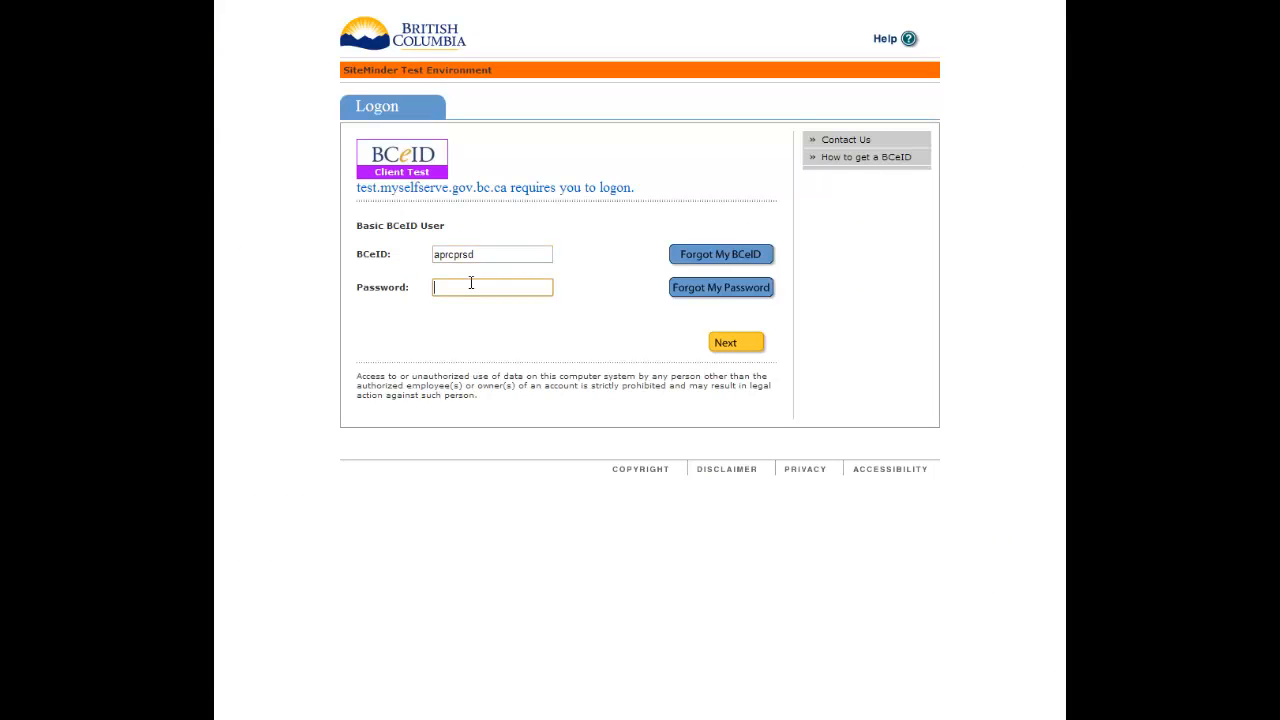
{"action": "type", "text": "password"}
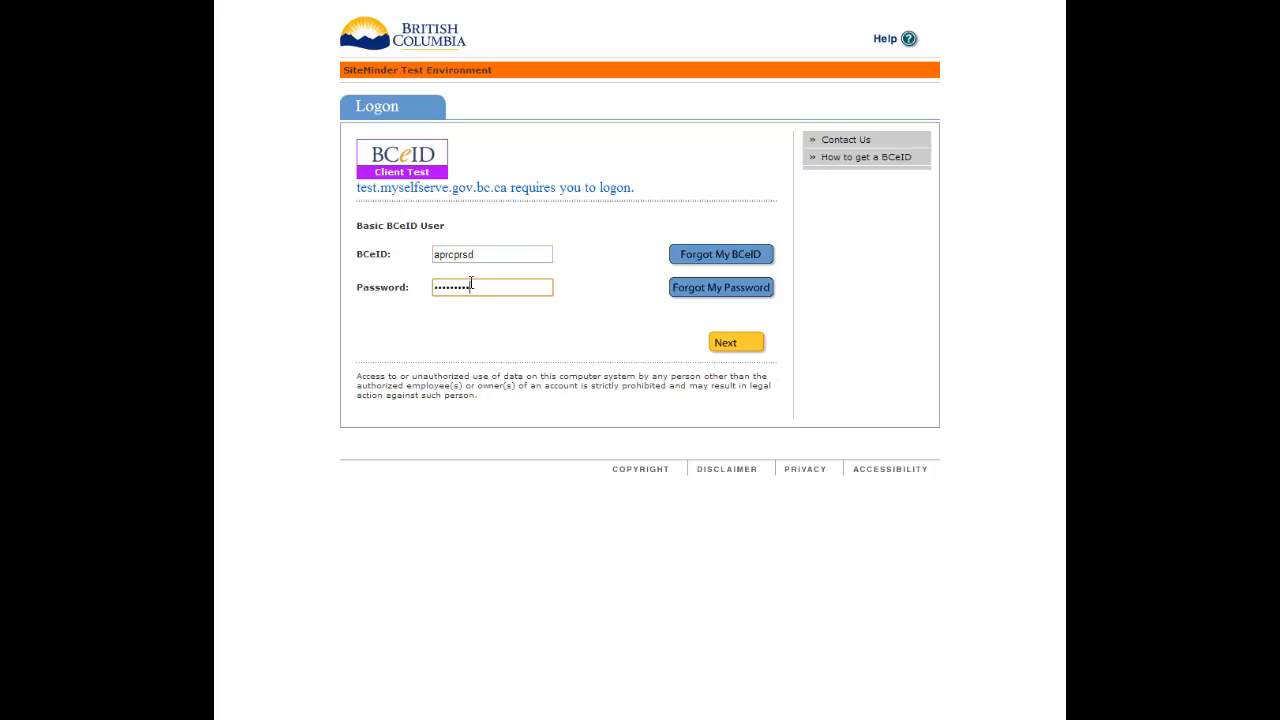
{"action": "left_click", "coordinate": [736, 340]}
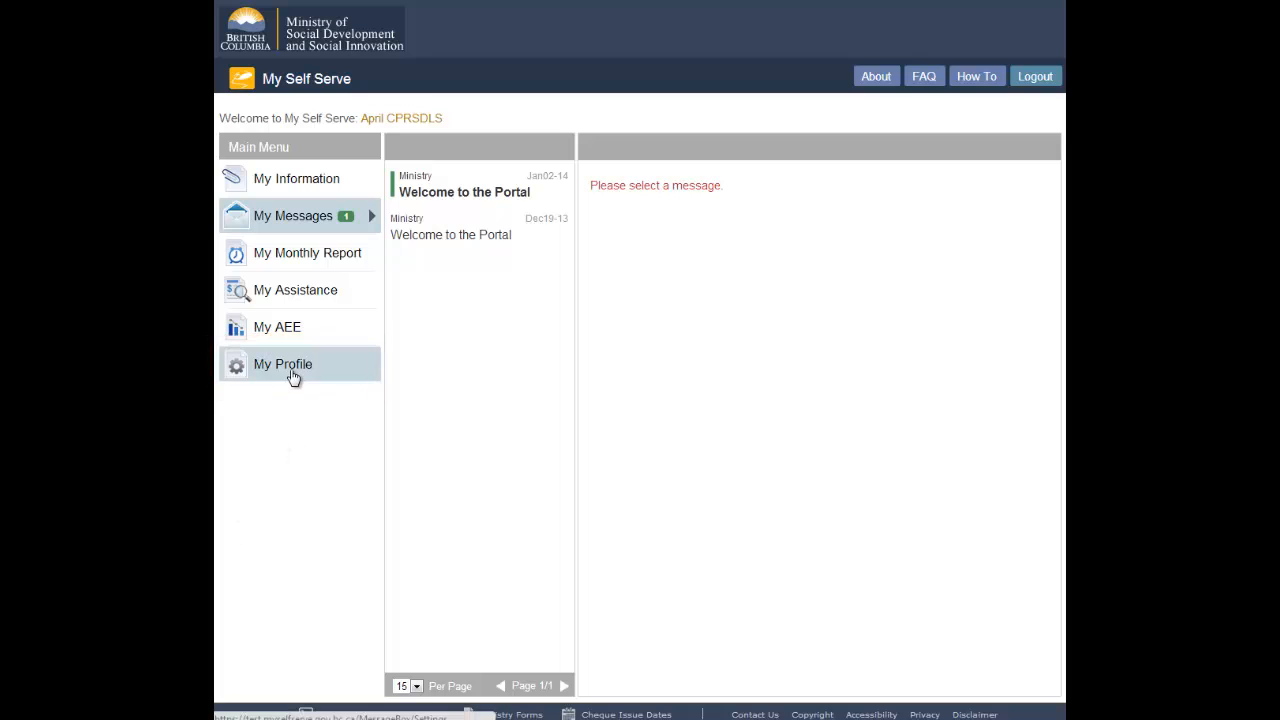
- Navigate to the My Profile page from the Main Menu
{"action": "left_click", "coordinate": [282, 364]}
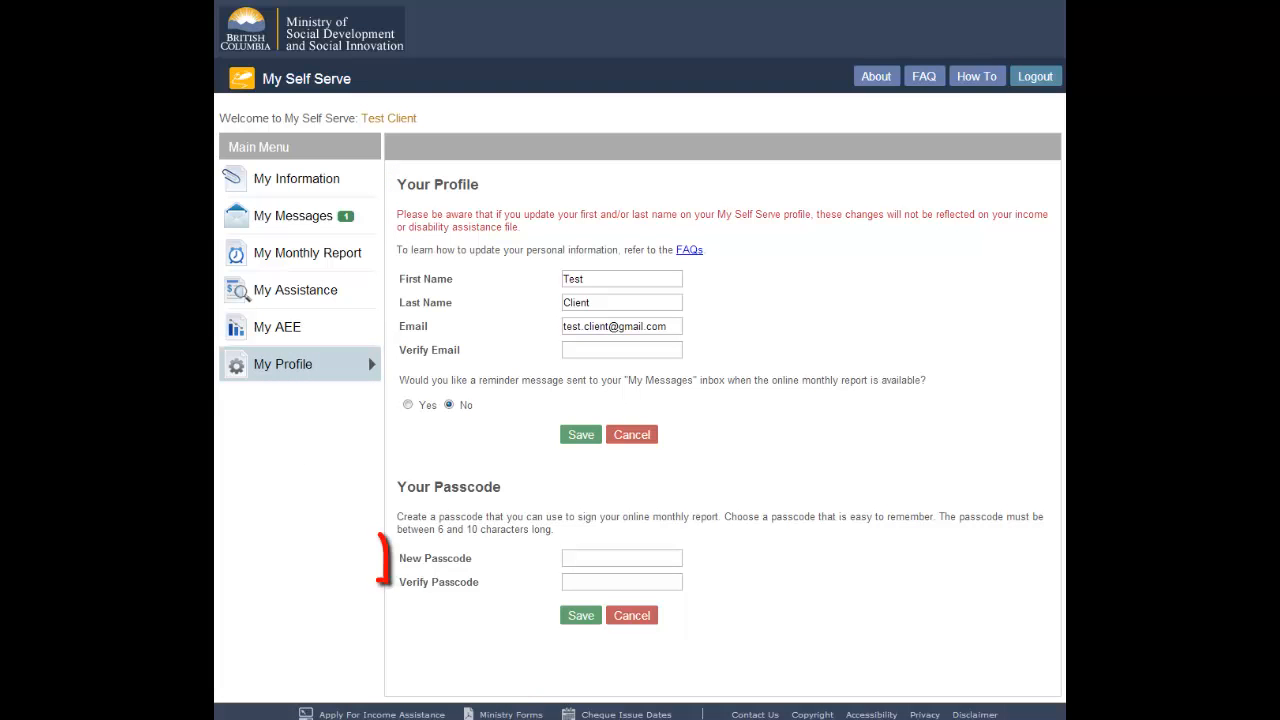
- Enter the new passcode in both fields and save it, confirming 'Your Passcode has been updated'
{"action": "type", "text": "4"}
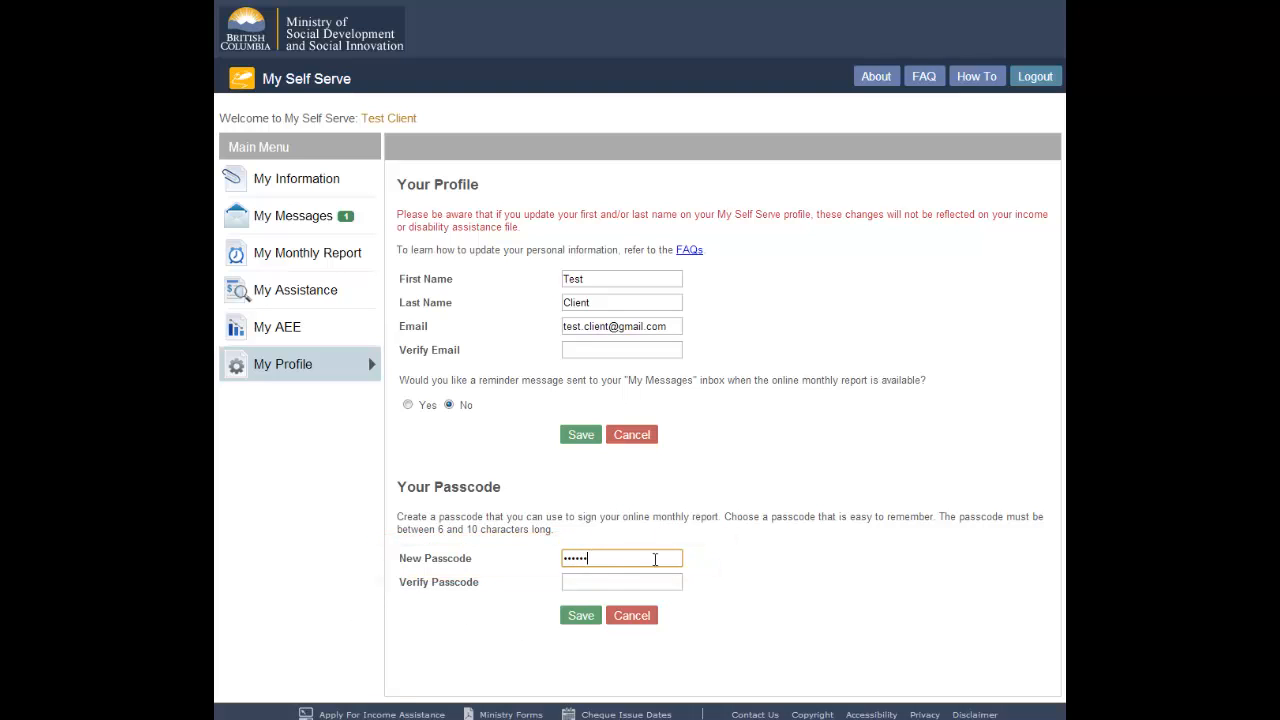
{"action": "mouse_move", "coordinate": [720, 560]}
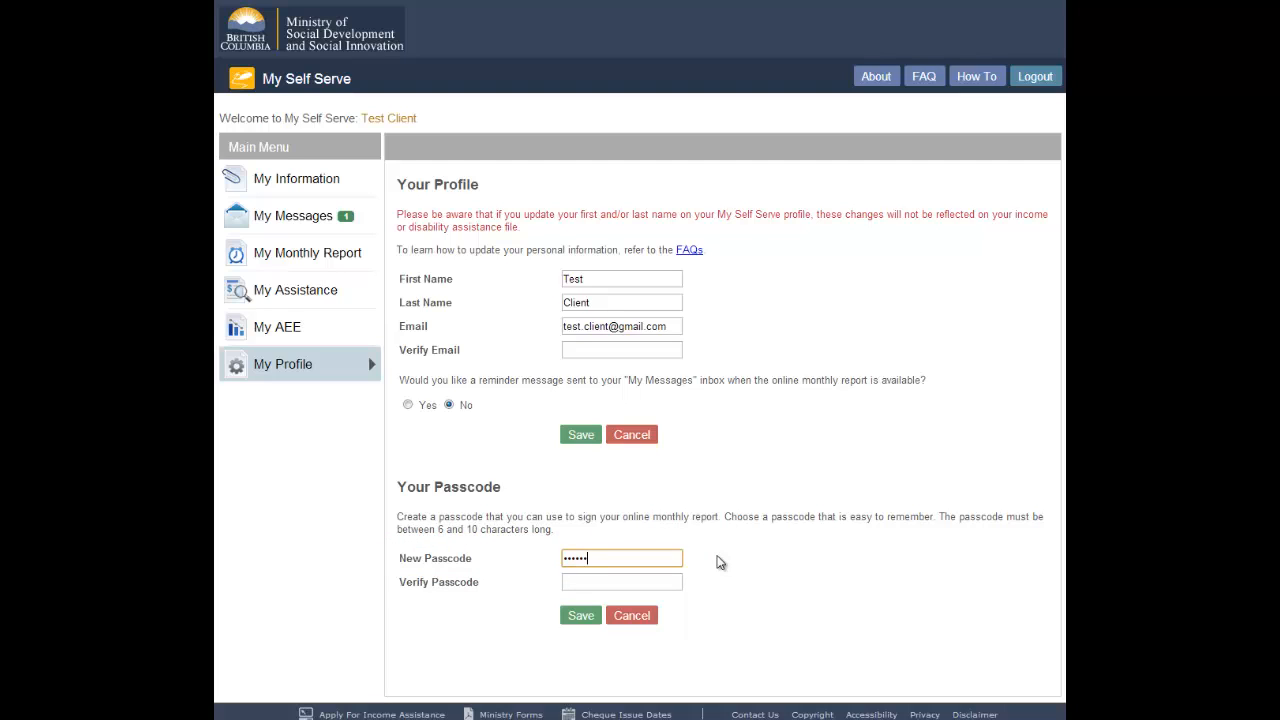
{"action": "mouse_move", "coordinate": [920, 624]}
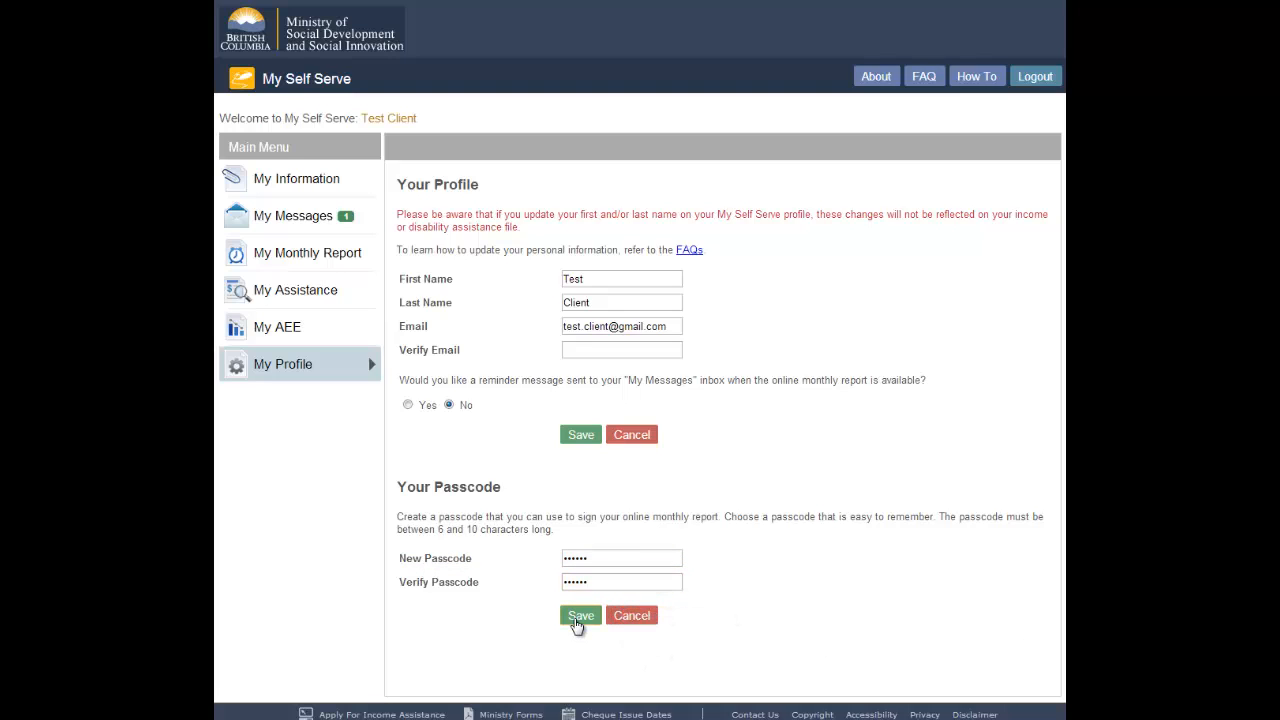
{"action": "left_click", "coordinate": [580, 616]}
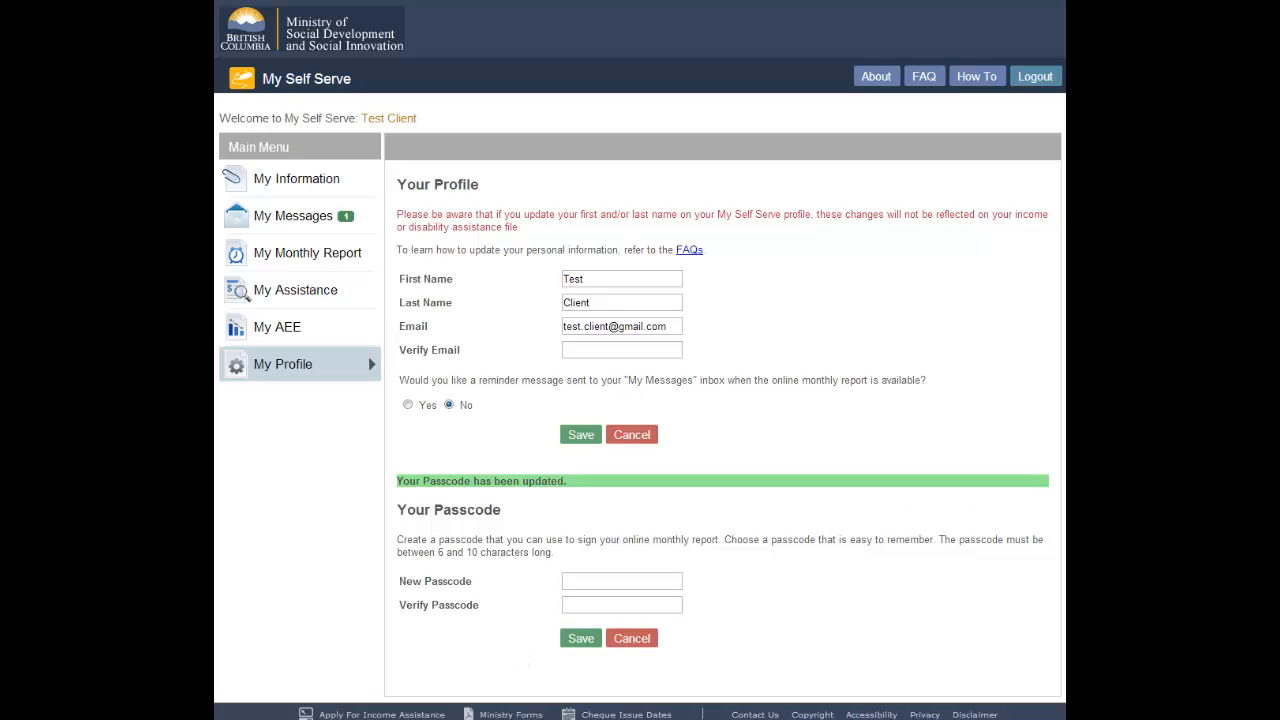